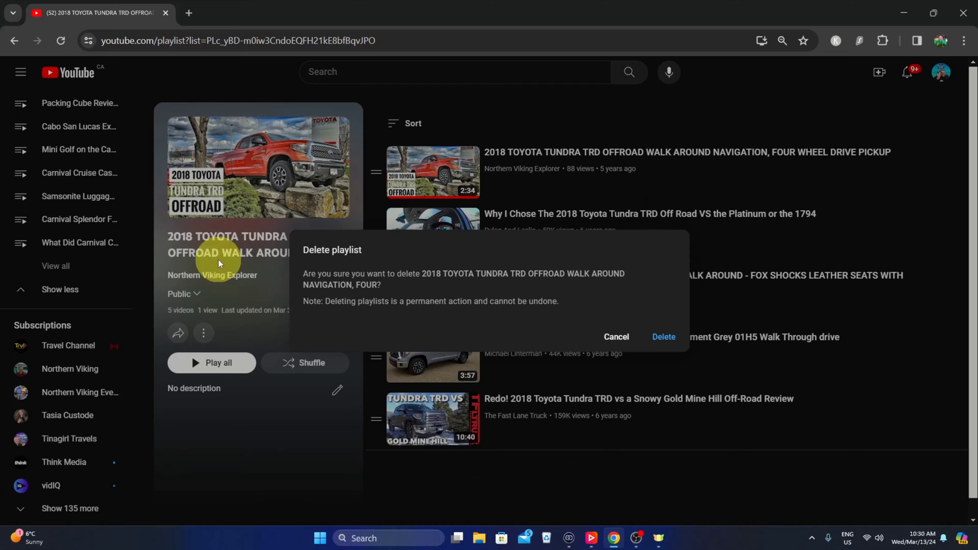
{"action": "mouse_move", "coordinate": [663, 337]}
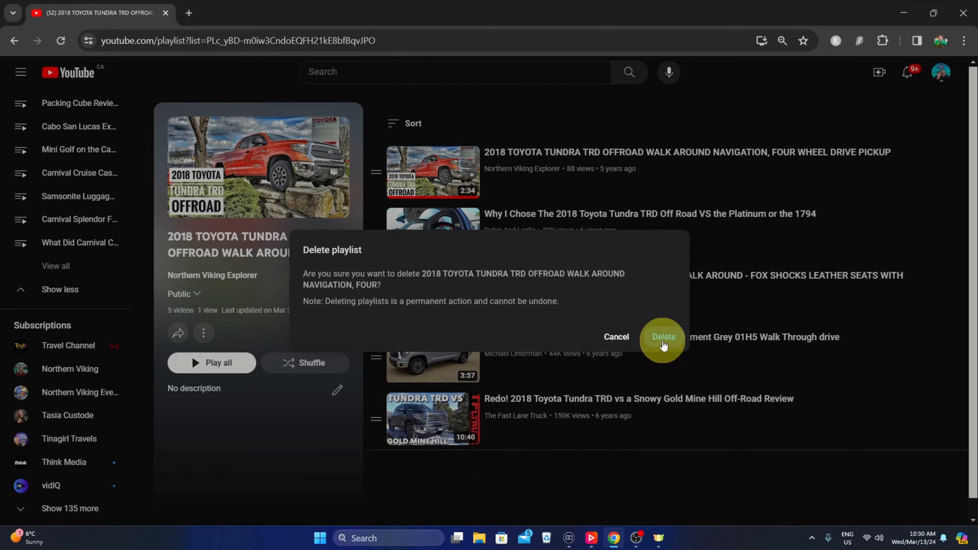
- Confirm deleting the 2018 Toyota Tundra TRD Offroad Walk Around playlist
{"action": "left_click", "coordinate": [664, 337]}
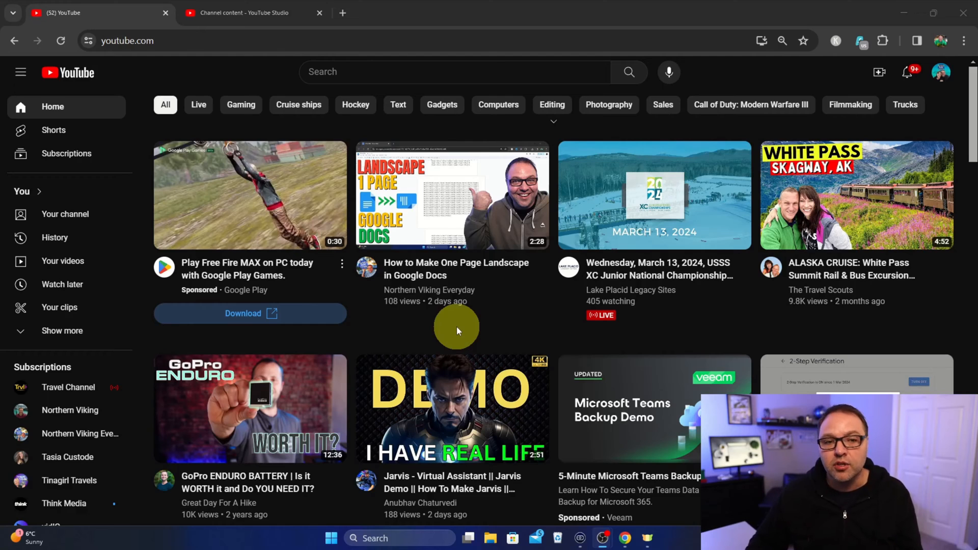
{"action": "mouse_move", "coordinate": [451, 334]}
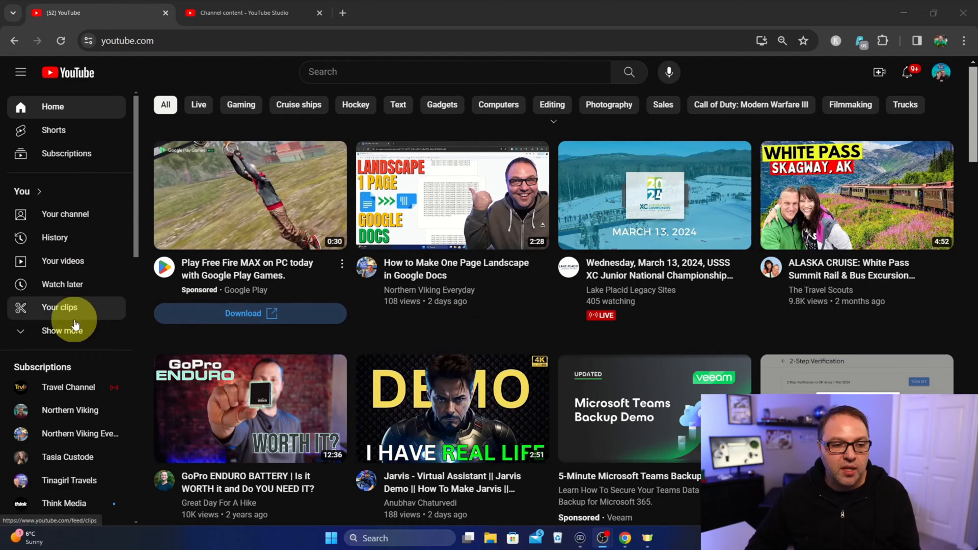
{"action": "mouse_move", "coordinate": [48, 198]}
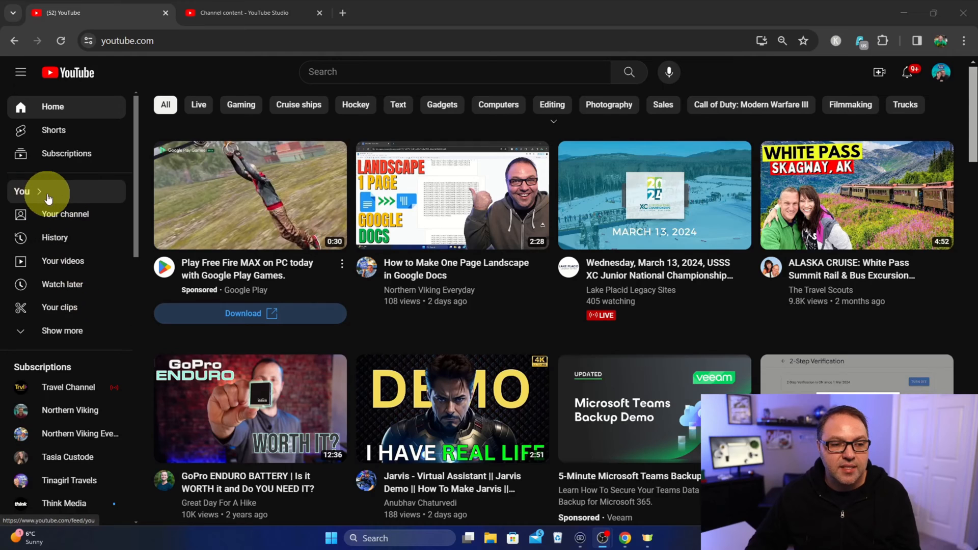
{"action": "mouse_move", "coordinate": [81, 320]}
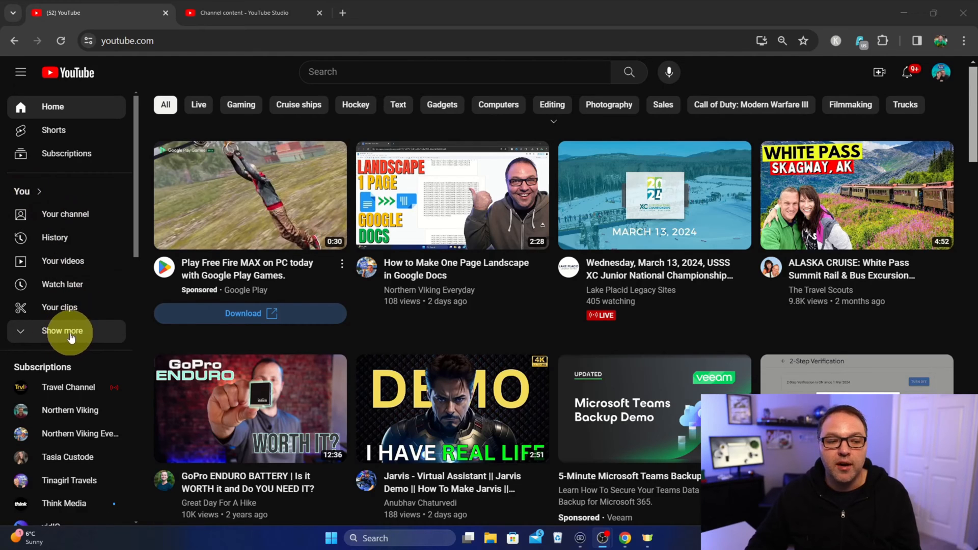
- Expand the sidebar's saved playlists and open 'Hilton LAX Pool and Spa Tour / Review'
{"action": "left_click", "coordinate": [67, 330]}
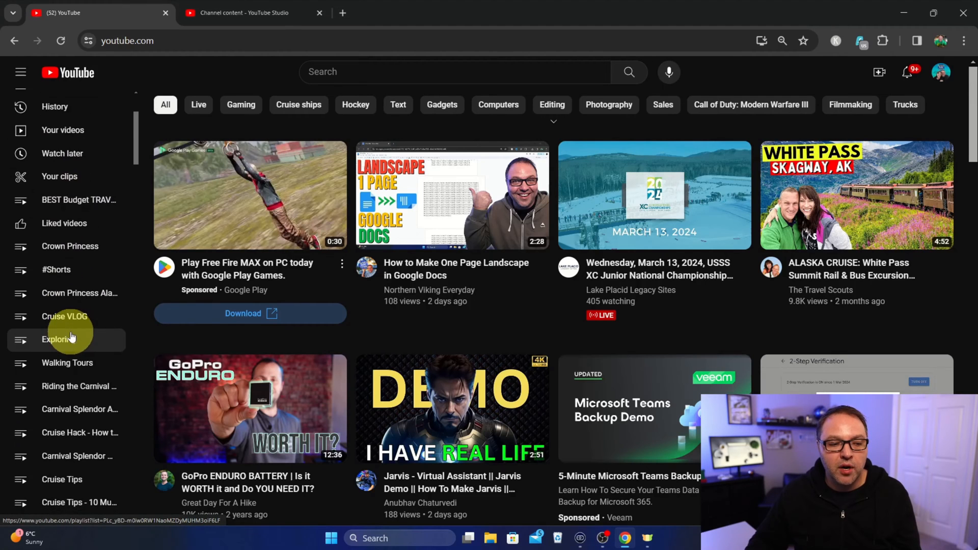
{"action": "scroll", "scroll_direction": "down", "scroll_amount": 3}
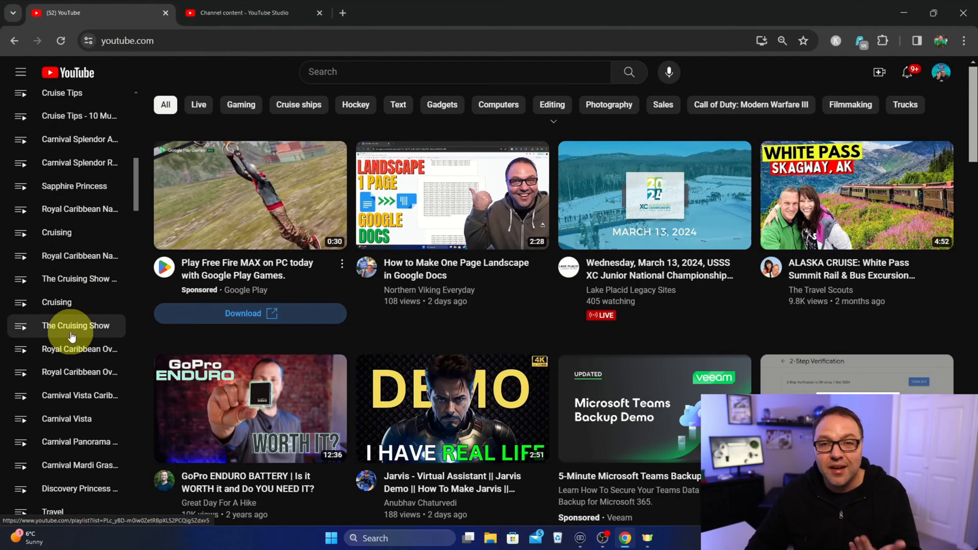
{"action": "scroll", "scroll_direction": "down", "scroll_amount": 3}
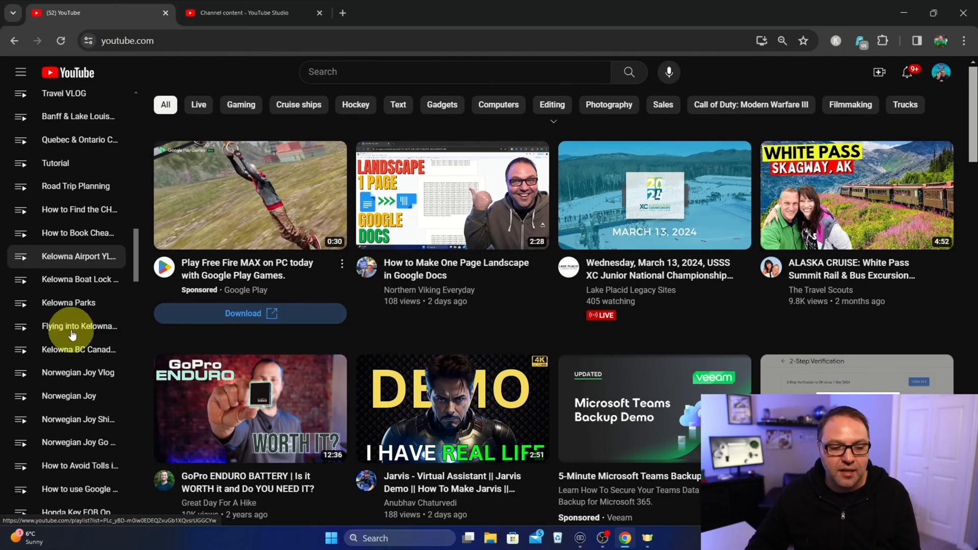
{"action": "scroll", "scroll_direction": "down", "scroll_amount": 3}
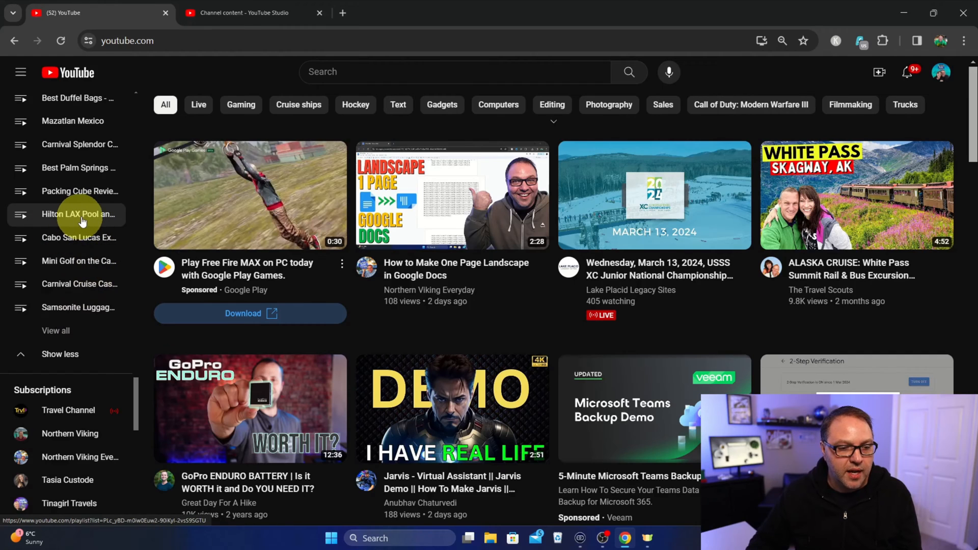
{"action": "left_click", "coordinate": [79, 215]}
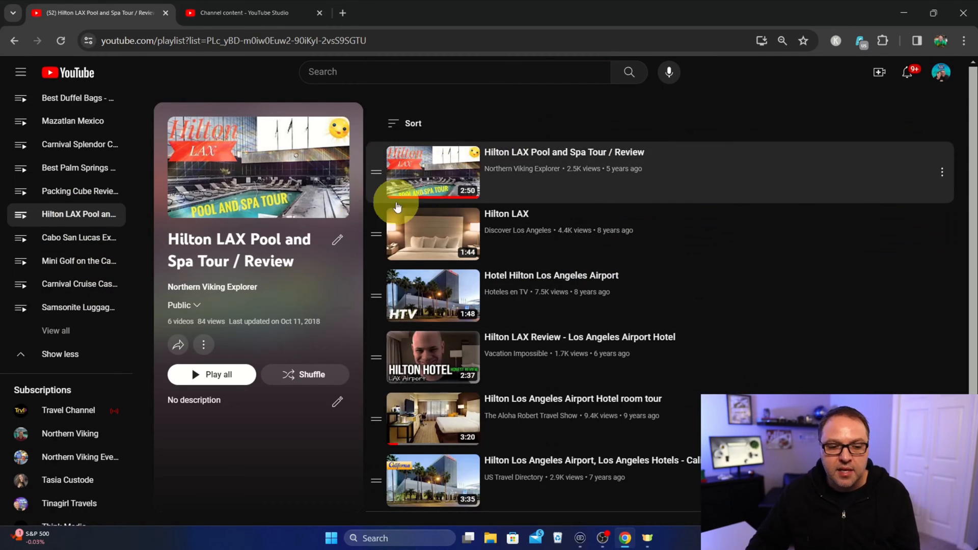
{"action": "mouse_move", "coordinate": [204, 345]}
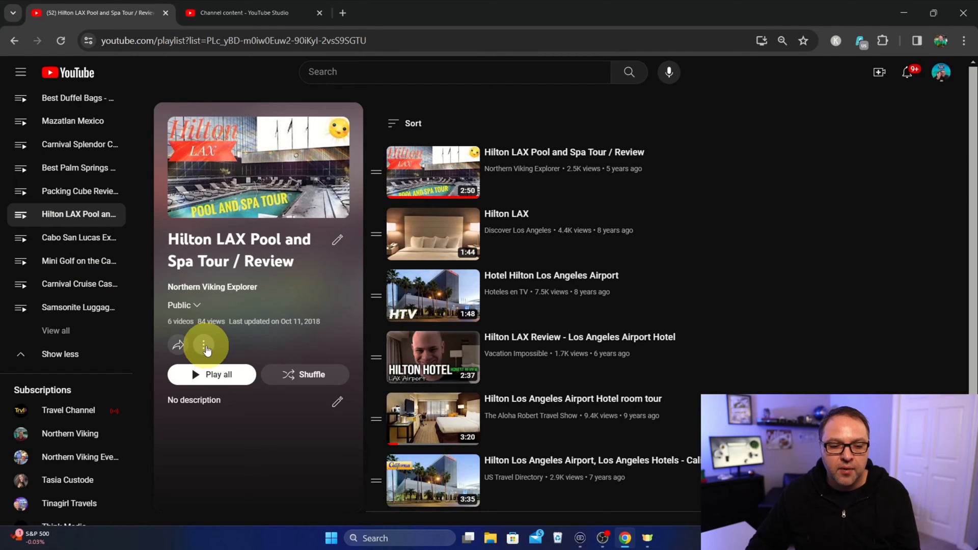
- Delete the Hilton LAX Pool and Spa Tour / Review playlist from its page menu
{"action": "left_click", "coordinate": [204, 345]}
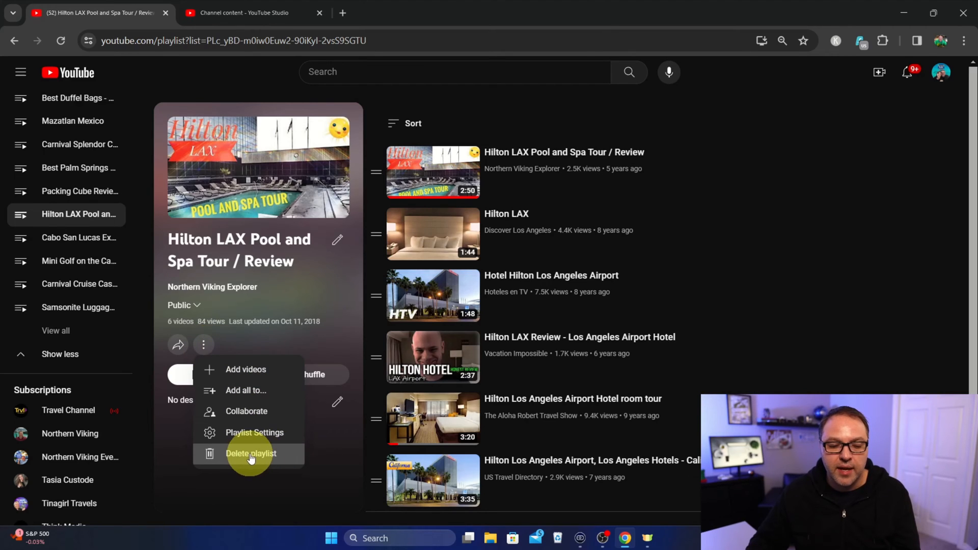
{"action": "left_click", "coordinate": [251, 453]}
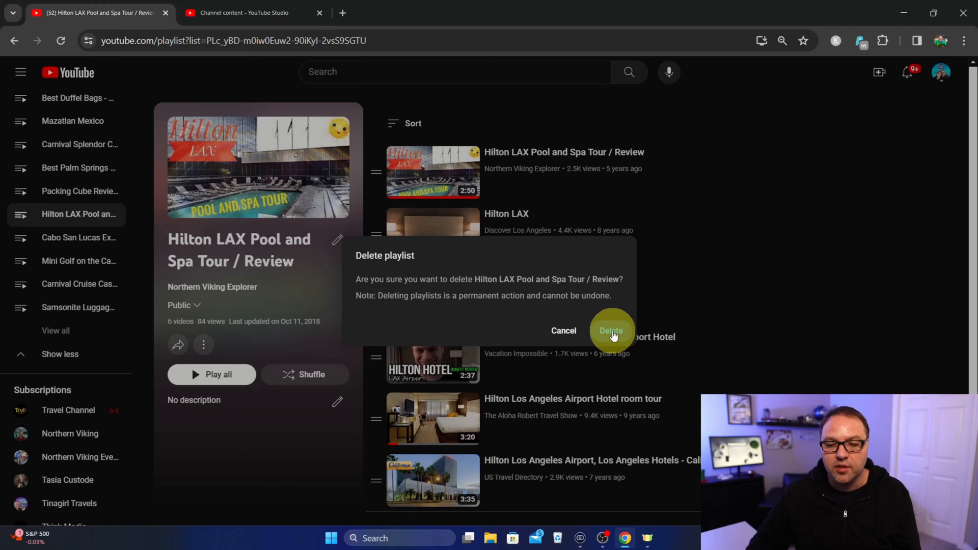
{"action": "left_click", "coordinate": [611, 330]}
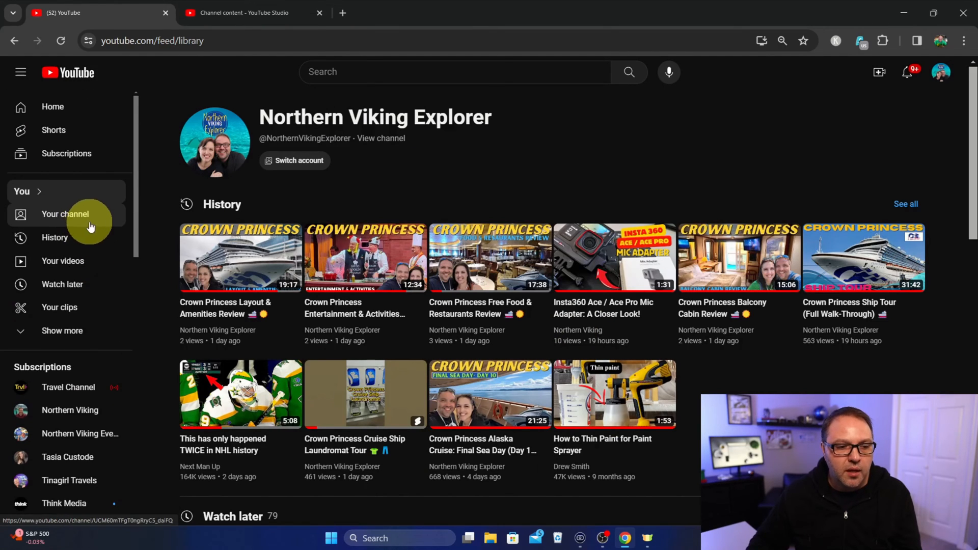
{"action": "mouse_move", "coordinate": [32, 192]}
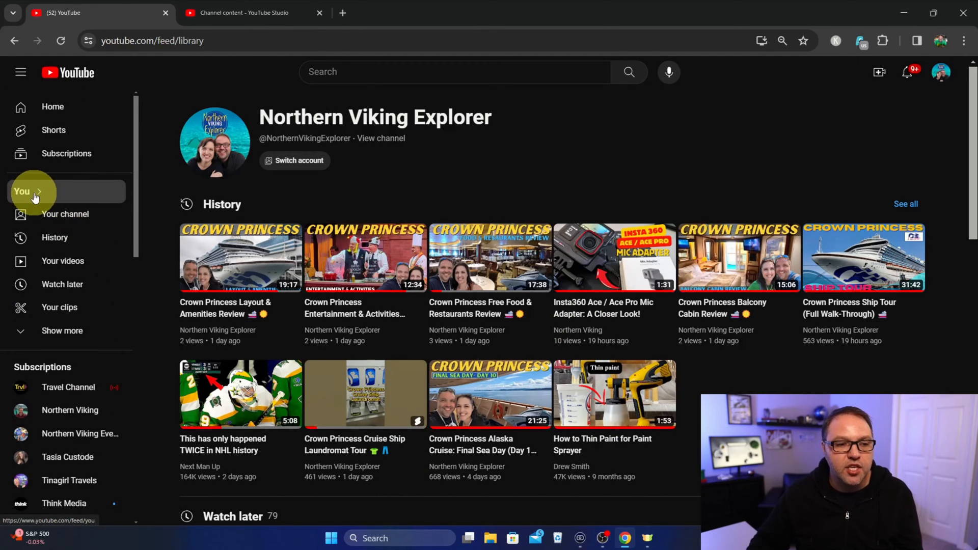
- Go to the You library page and scroll to the Porsche 911 Gulf playlist
{"action": "left_click", "coordinate": [28, 191]}
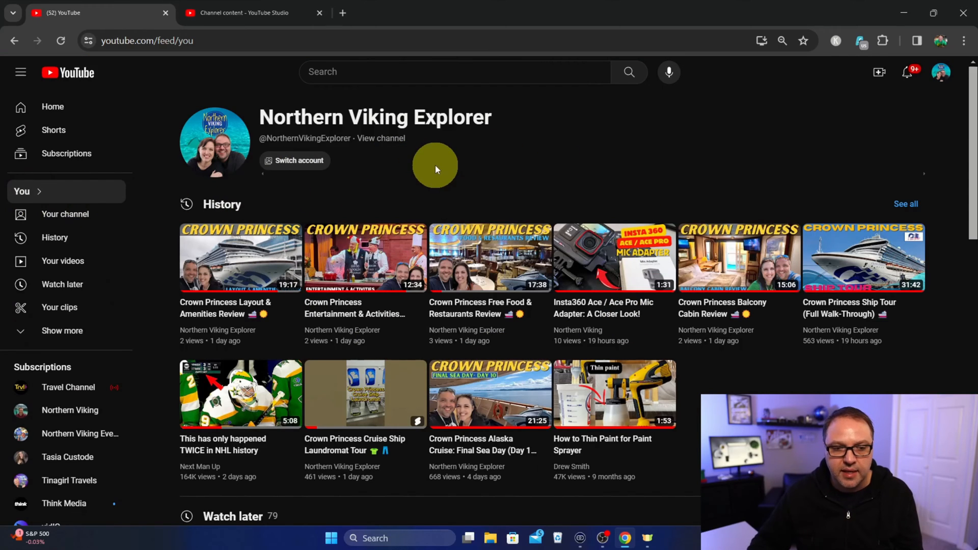
{"action": "scroll", "scroll_direction": "down", "scroll_amount": 3}
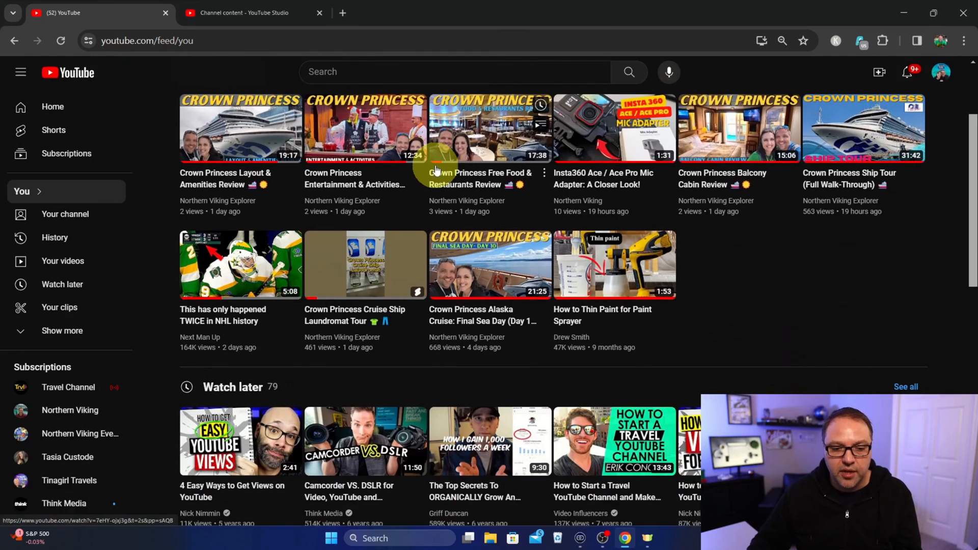
{"action": "scroll", "scroll_direction": "down", "scroll_amount": 3}
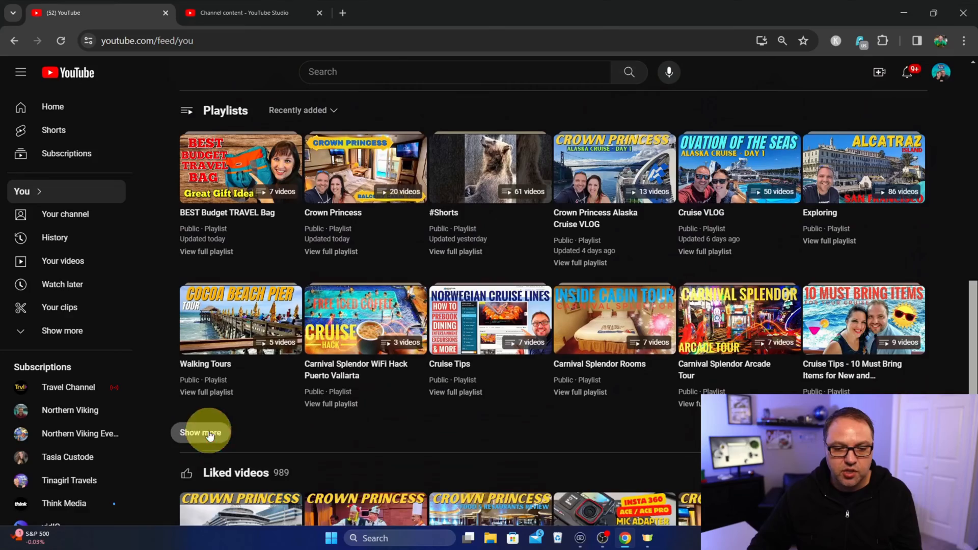
{"action": "left_click", "coordinate": [201, 433]}
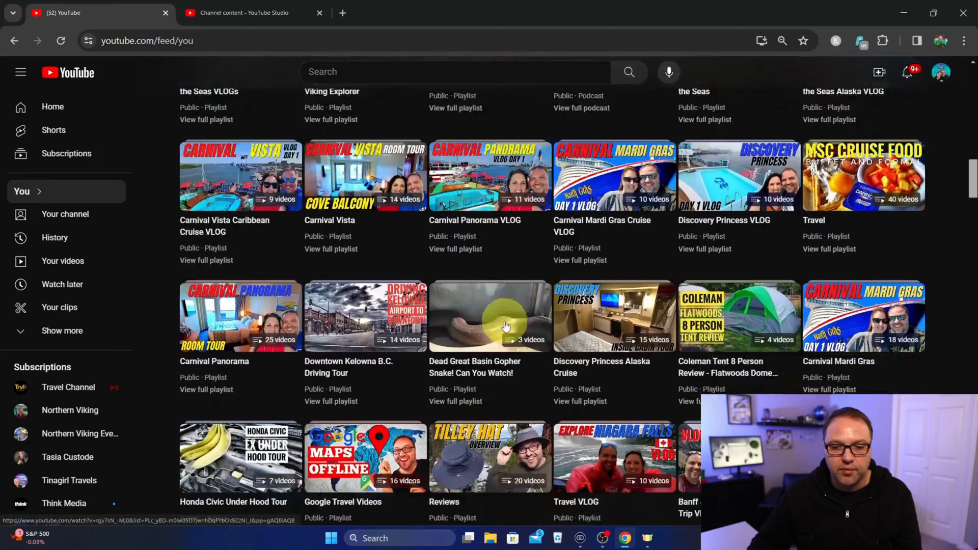
{"action": "scroll", "scroll_direction": "down", "scroll_amount": 3}
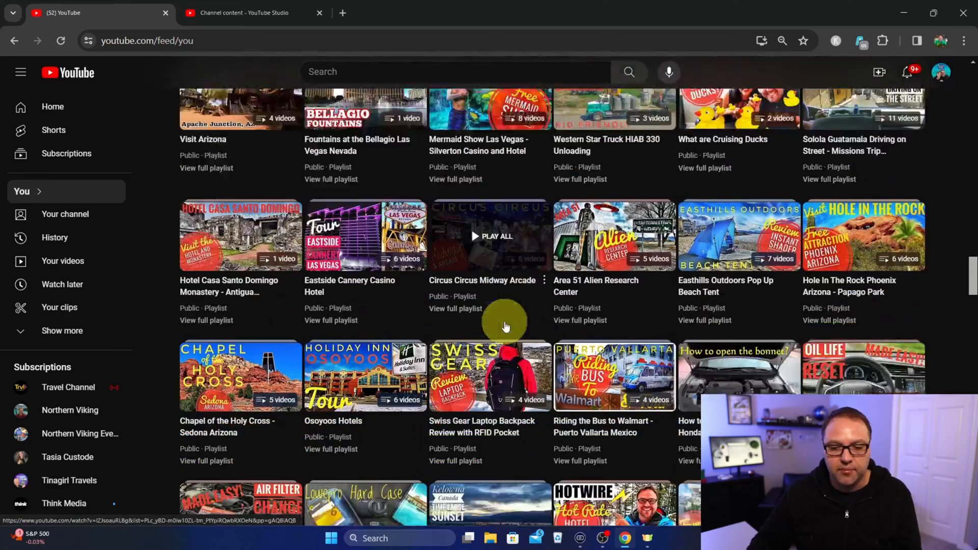
{"action": "scroll", "scroll_direction": "down", "scroll_amount": 3}
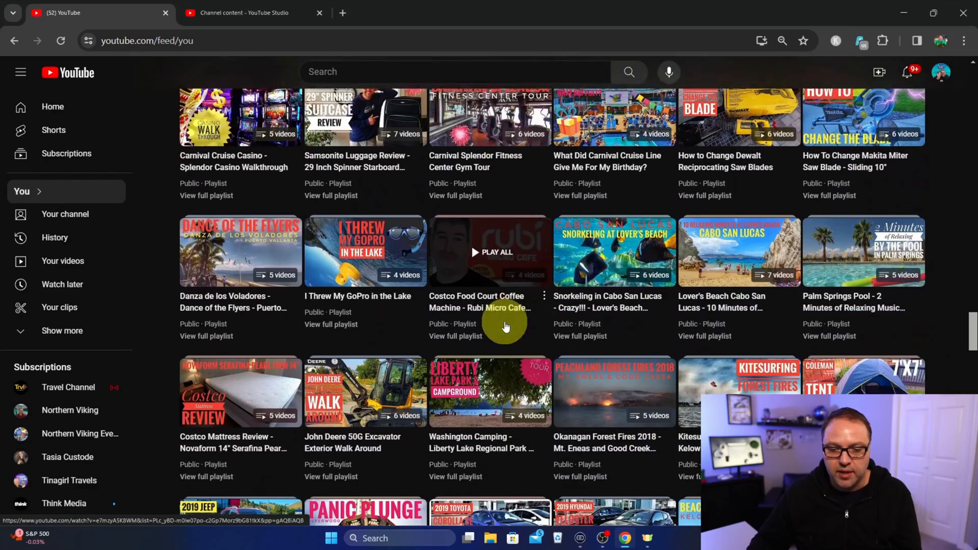
{"action": "scroll", "scroll_direction": "down", "scroll_amount": 3}
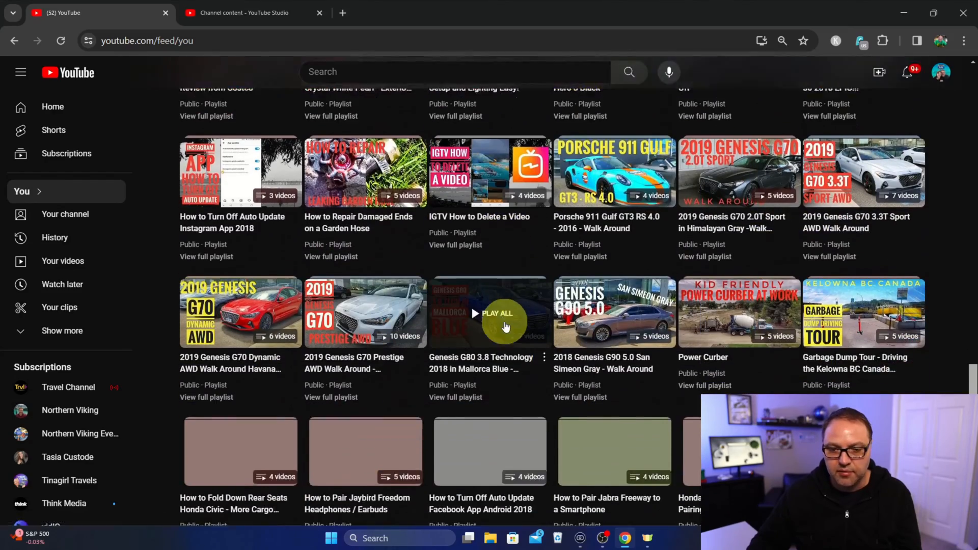
{"action": "scroll", "scroll_direction": "down", "scroll_amount": 3}
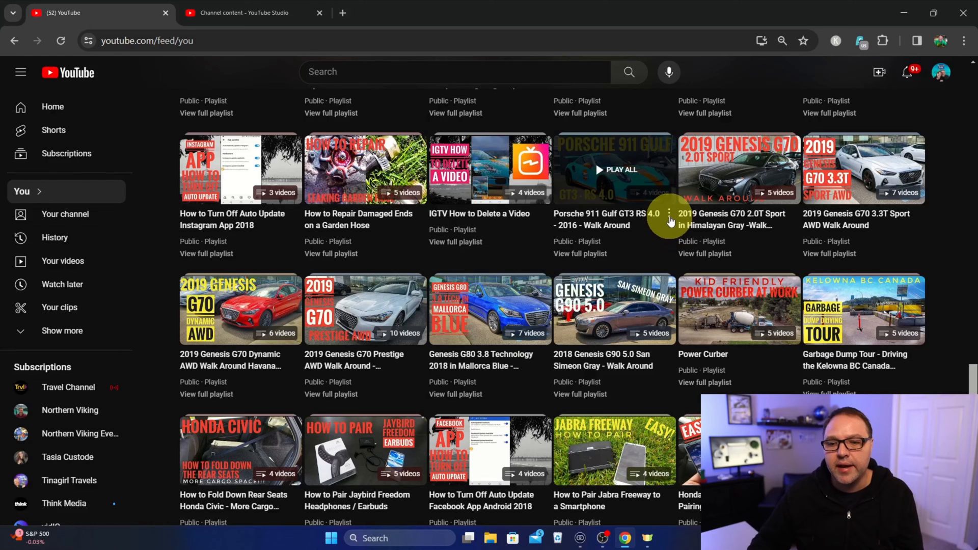
- Delete the Porsche 911 Gulf GT3 RS 4.0 playlist and switch to YouTube Studio
{"action": "left_click", "coordinate": [669, 213]}
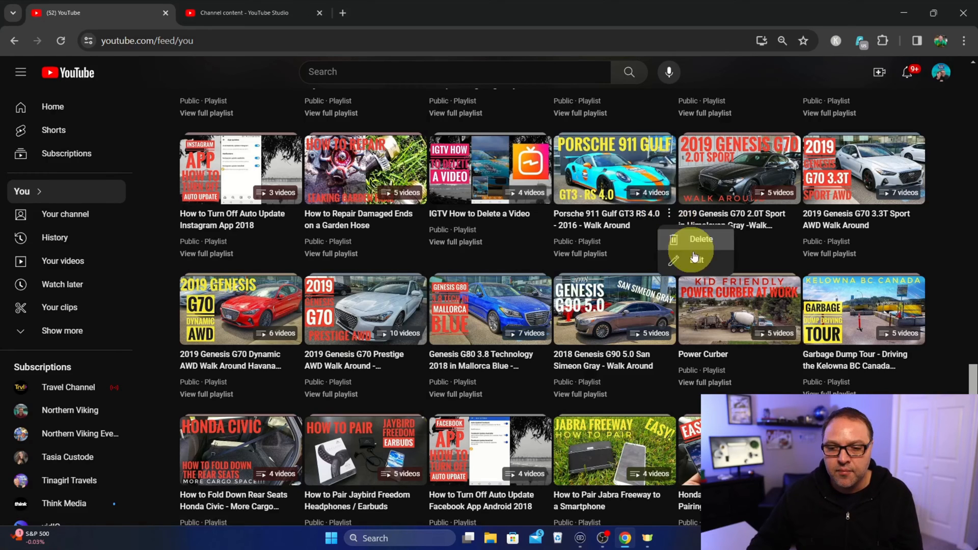
{"action": "left_click", "coordinate": [700, 239]}
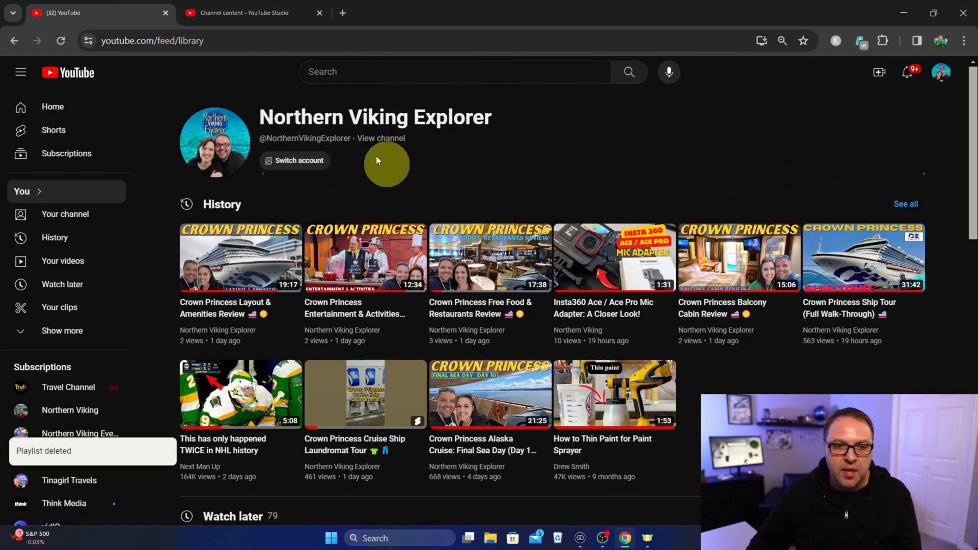
{"action": "left_click", "coordinate": [252, 12]}
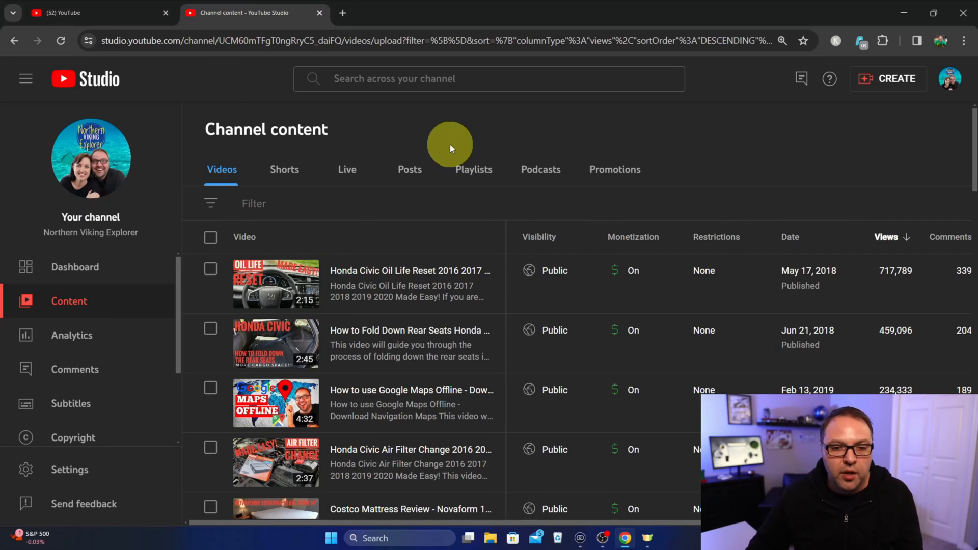
{"action": "mouse_move", "coordinate": [128, 302]}
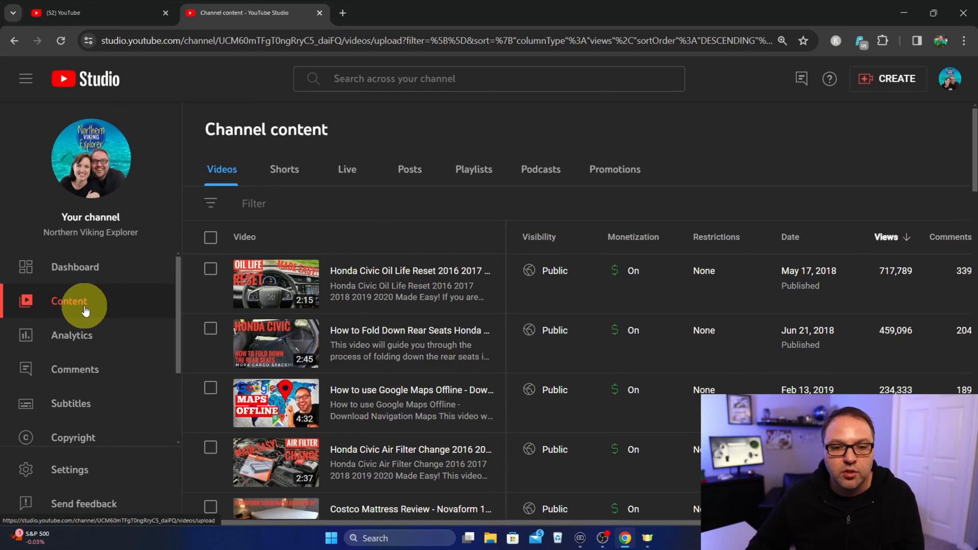
{"action": "mouse_move", "coordinate": [465, 180]}
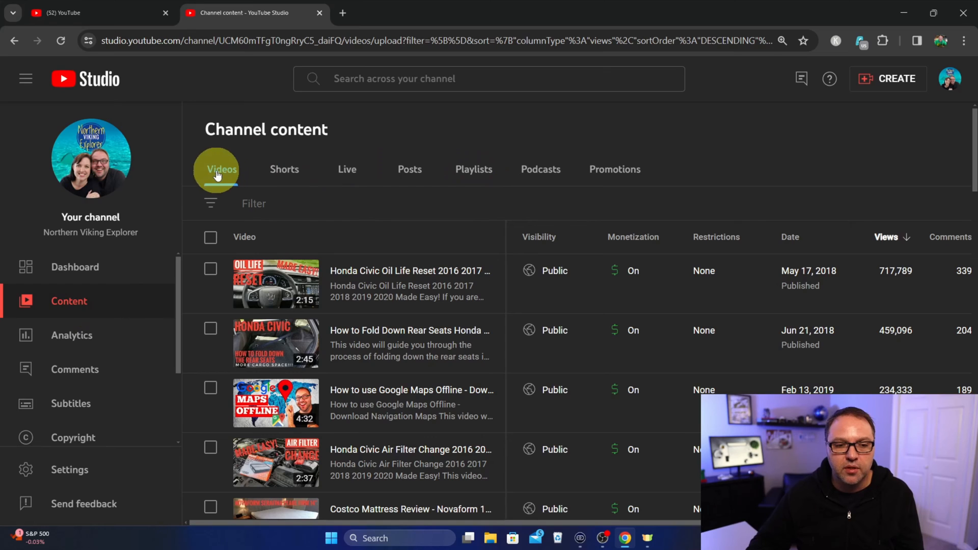
{"action": "mouse_move", "coordinate": [492, 173]}
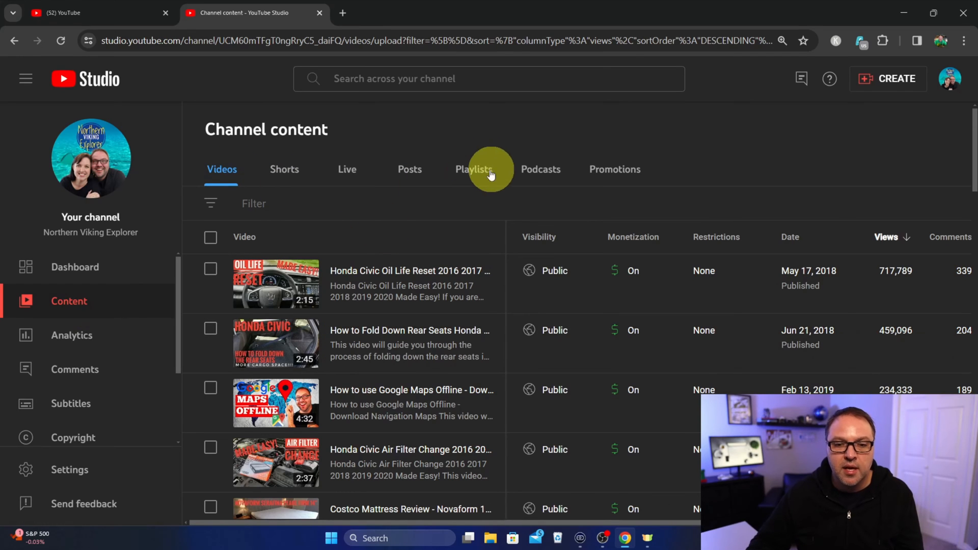
- Switch Channel content to the Playlists tab to list the channel's playlists
{"action": "left_click", "coordinate": [473, 169]}
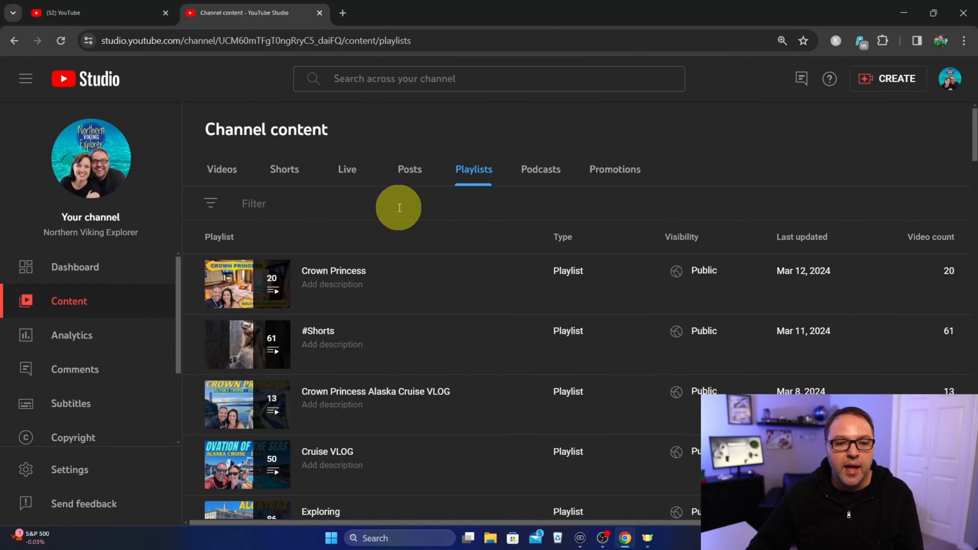
- Delete the Long Beach Airport LGB Takeoff - Southwest 737 playlist in Studio
{"action": "scroll", "scroll_direction": "down", "scroll_amount": 3}
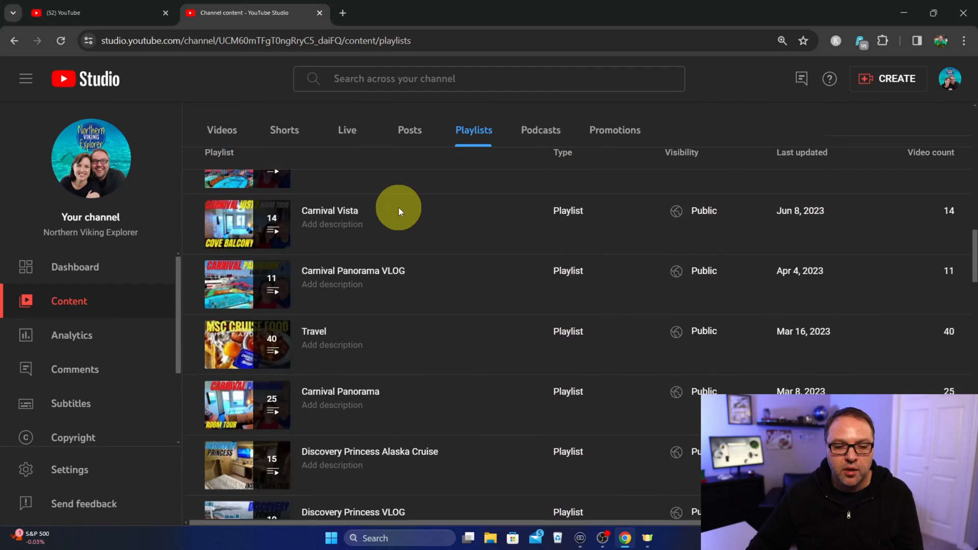
{"action": "scroll", "scroll_direction": "down", "scroll_amount": 3}
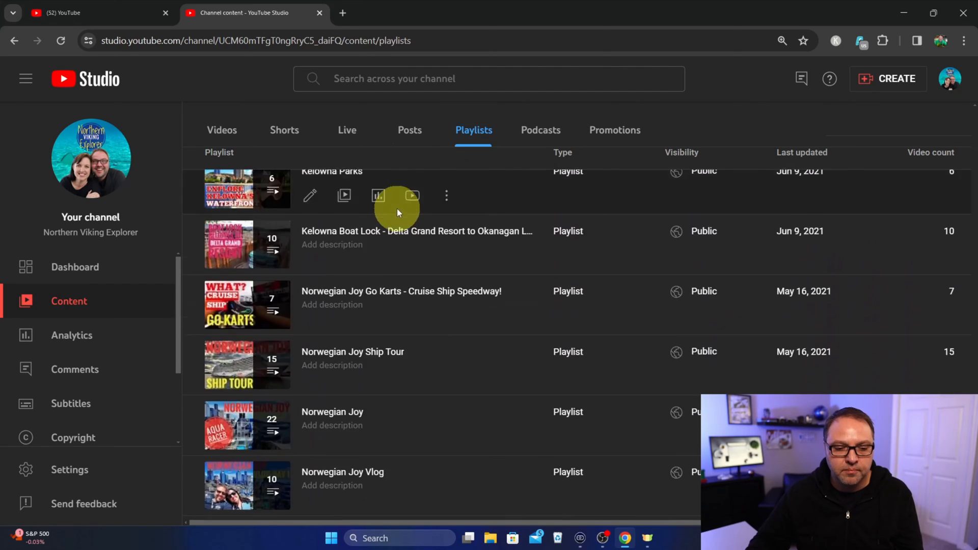
{"action": "scroll", "scroll_direction": "down", "scroll_amount": 3}
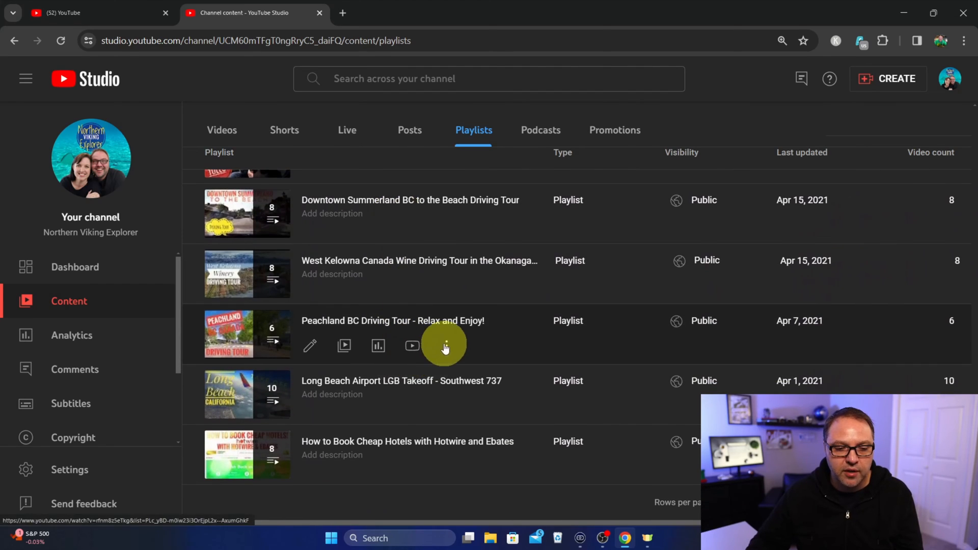
{"action": "mouse_move", "coordinate": [445, 389]}
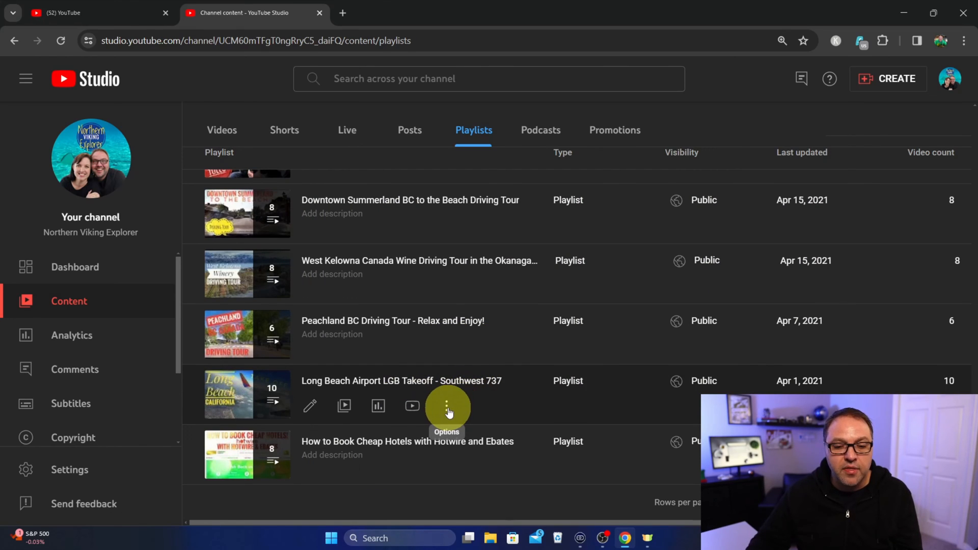
{"action": "left_click", "coordinate": [447, 408]}
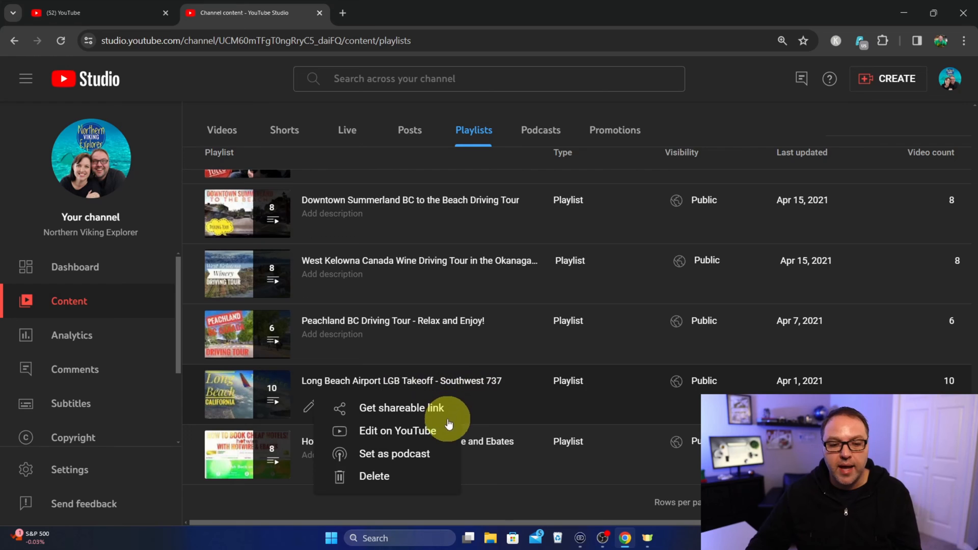
{"action": "left_click", "coordinate": [374, 477]}
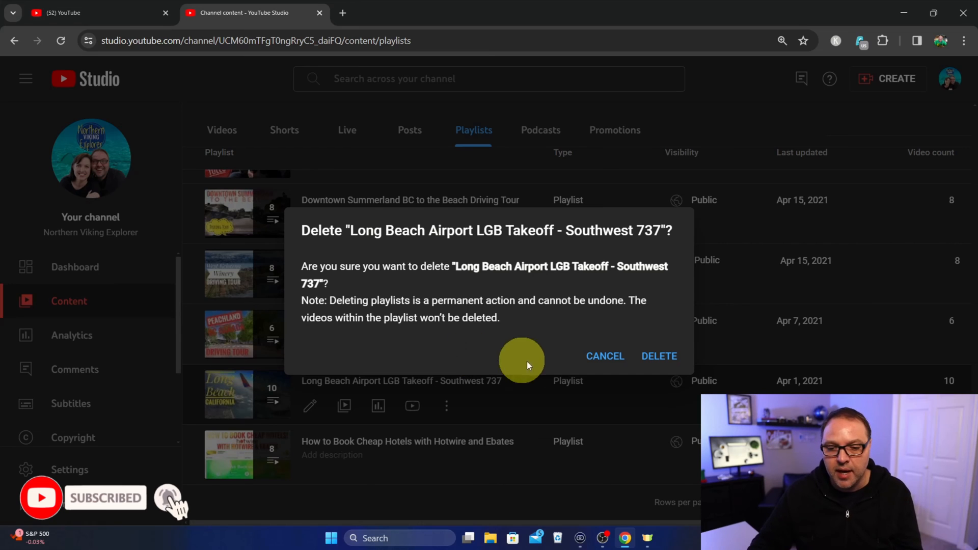
{"action": "left_click", "coordinate": [659, 356]}
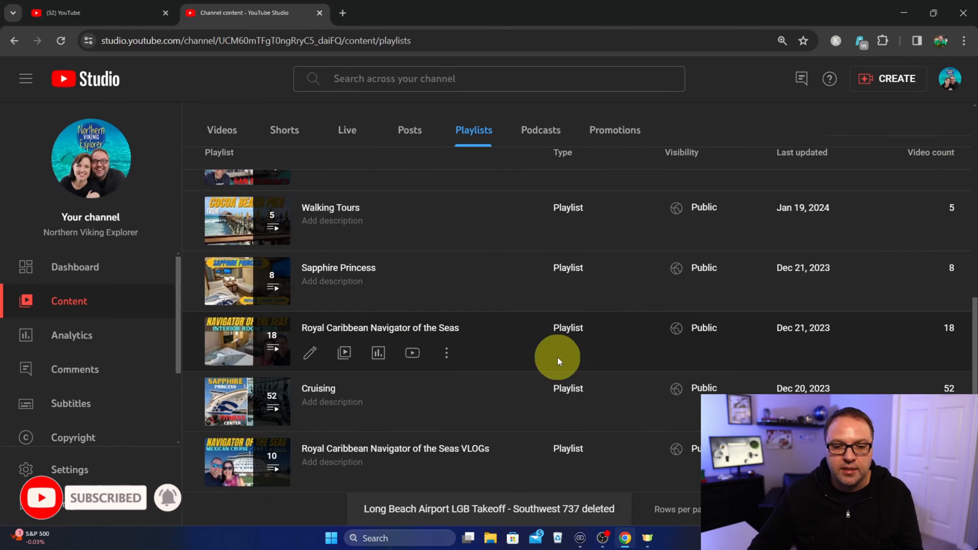